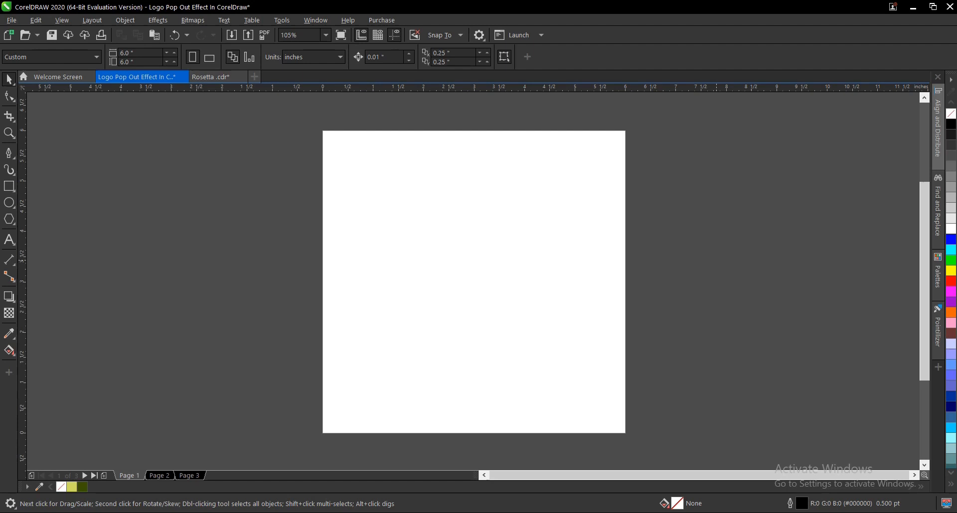
Switch to the page with the photo and letter R and select the woman's photo.
{"action": "left_click", "coordinate": [158, 475]}
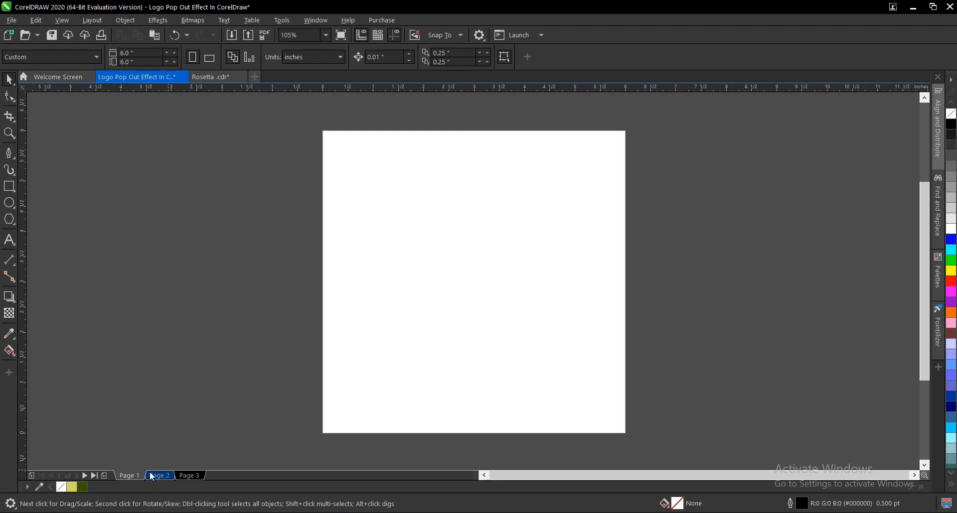
{"action": "left_click", "coordinate": [129, 476]}
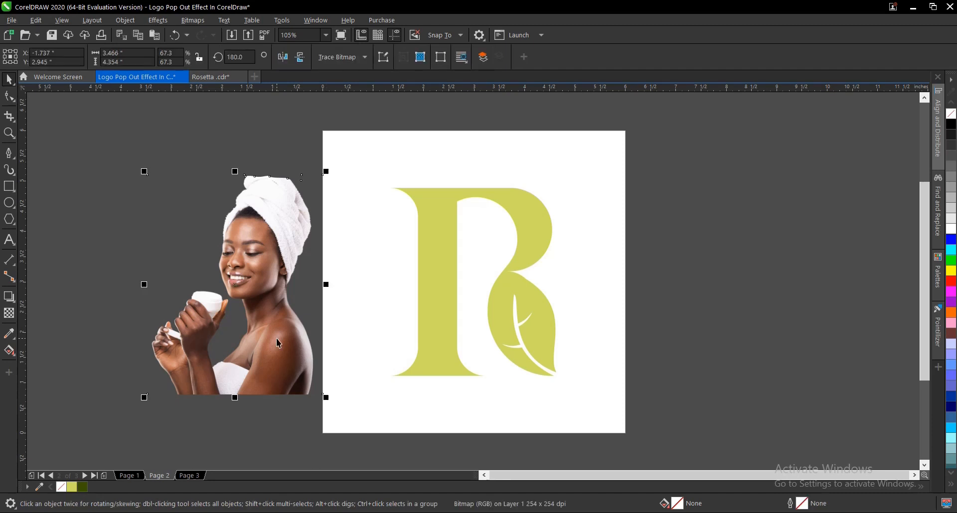
{"action": "left_click", "coordinate": [454, 292]}
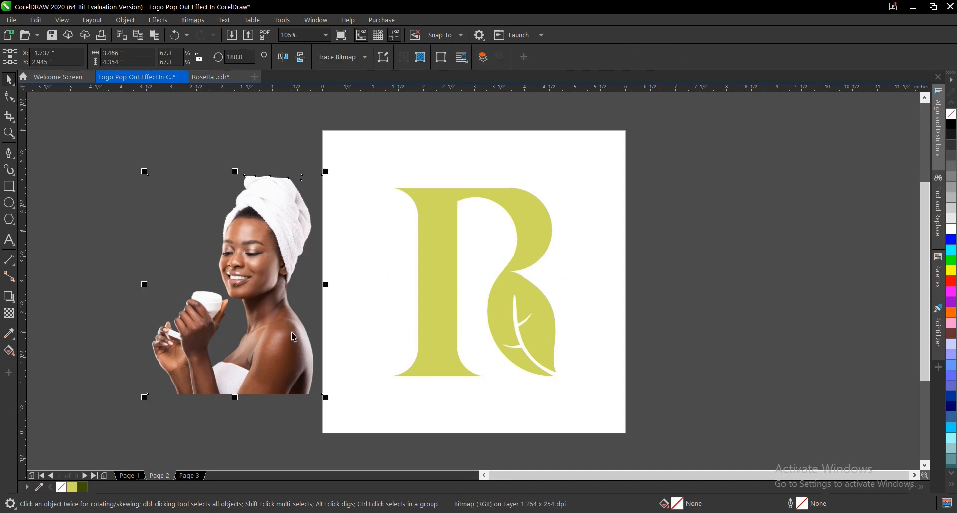
{"action": "mouse_move", "coordinate": [231, 331]}
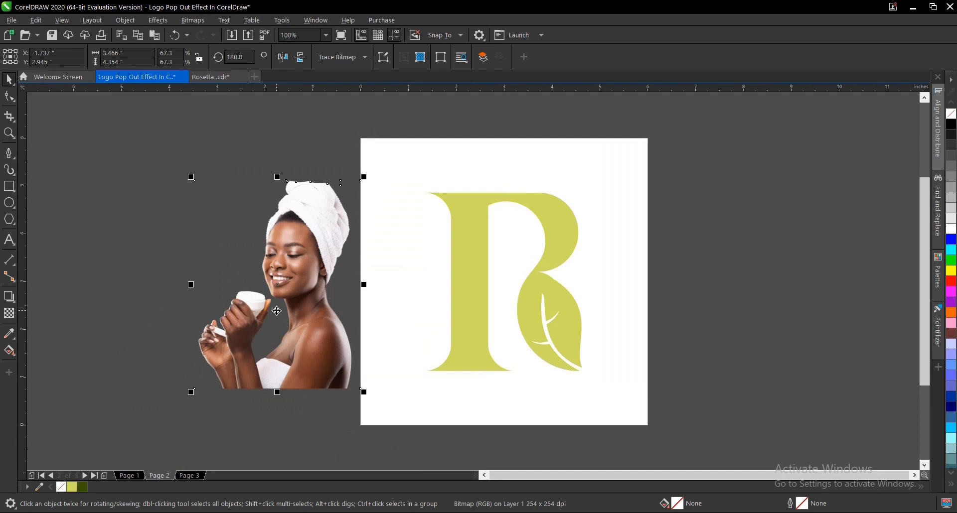
{"action": "mouse_move", "coordinate": [323, 346]}
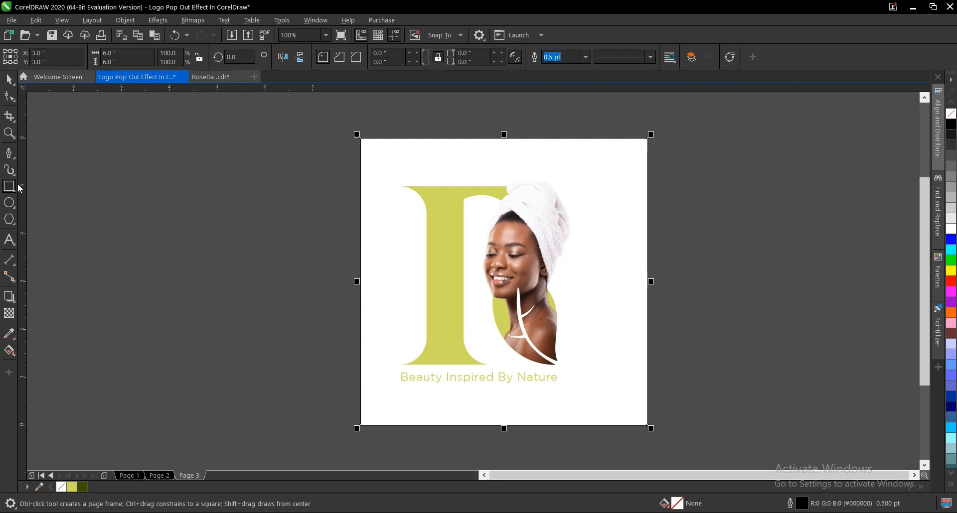
Fill the background square dark olive green, then return to Page 2.
{"action": "left_click", "coordinate": [61, 486]}
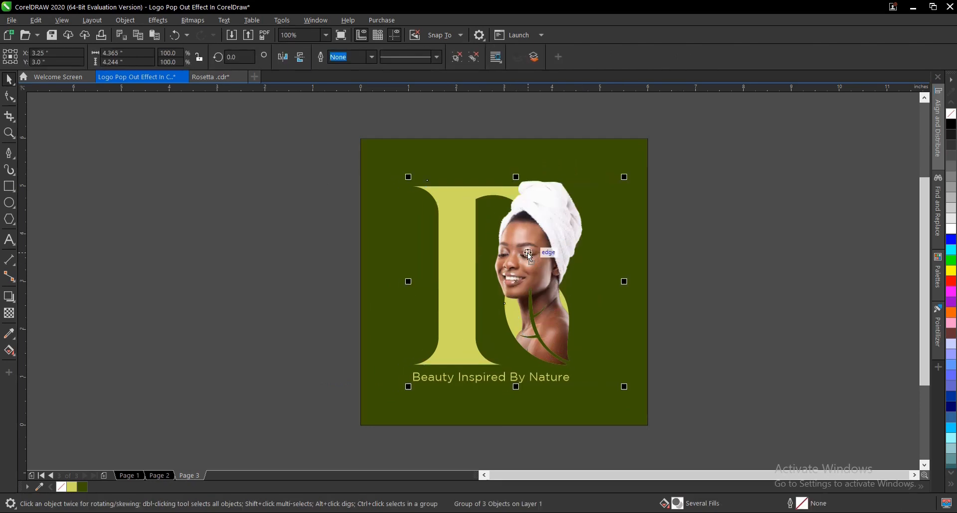
{"action": "left_click", "coordinate": [130, 476]}
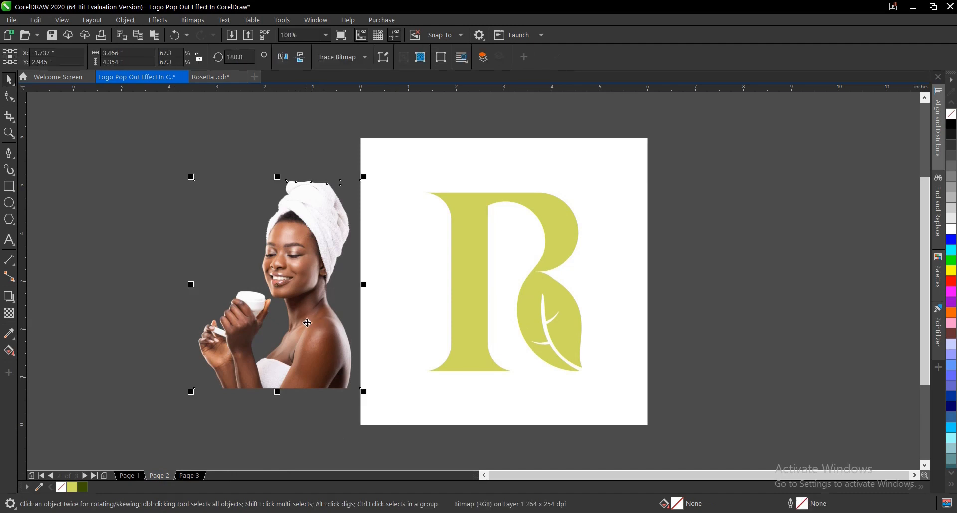
{"action": "mouse_move", "coordinate": [311, 260]}
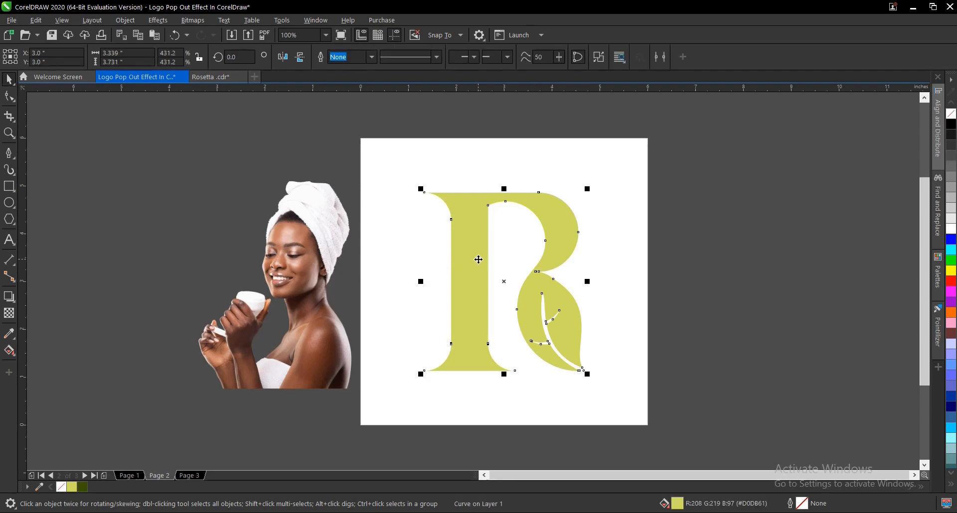
Move the letter R off the page and back, then PowerClip the photo inside it.
{"action": "left_click_drag", "start_coordinate": [479, 259], "coordinate": [702, 278]}
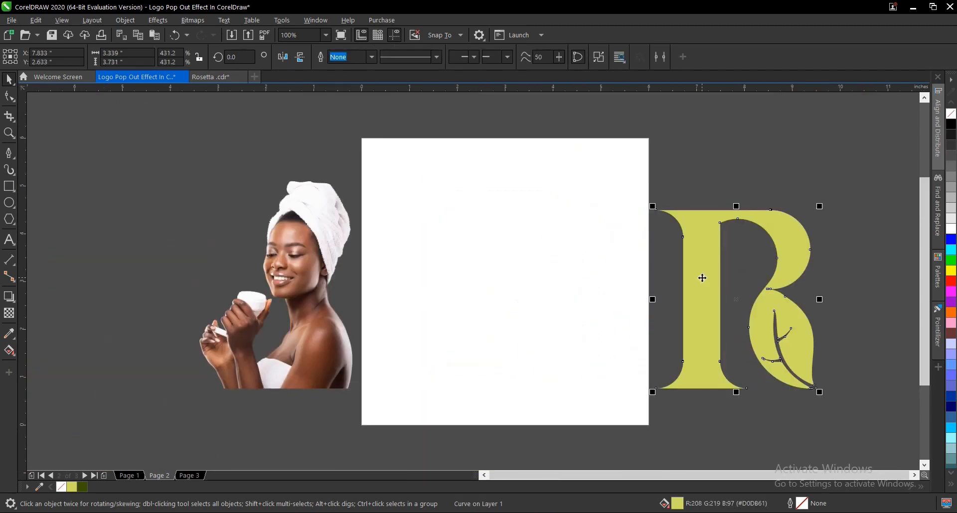
{"action": "left_click_drag", "start_coordinate": [702, 278], "coordinate": [505, 281]}
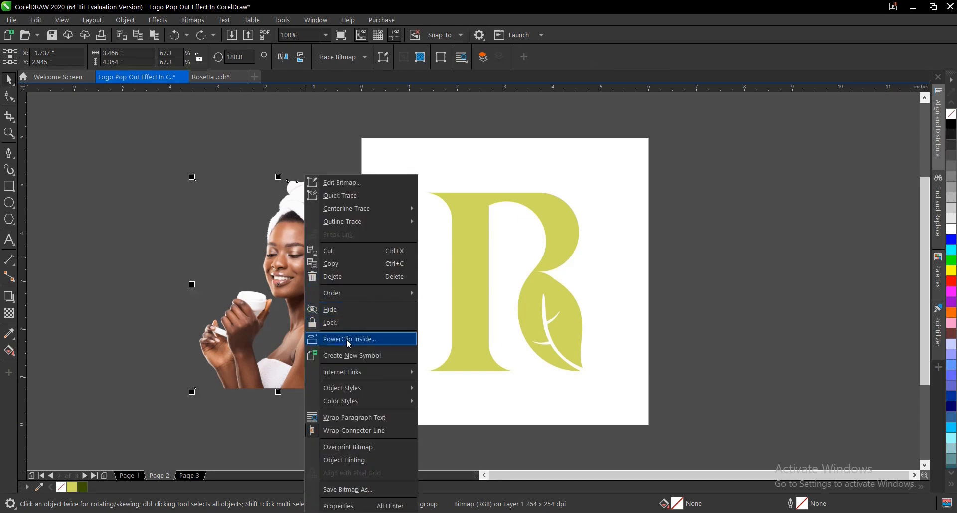
{"action": "left_click", "coordinate": [348, 338]}
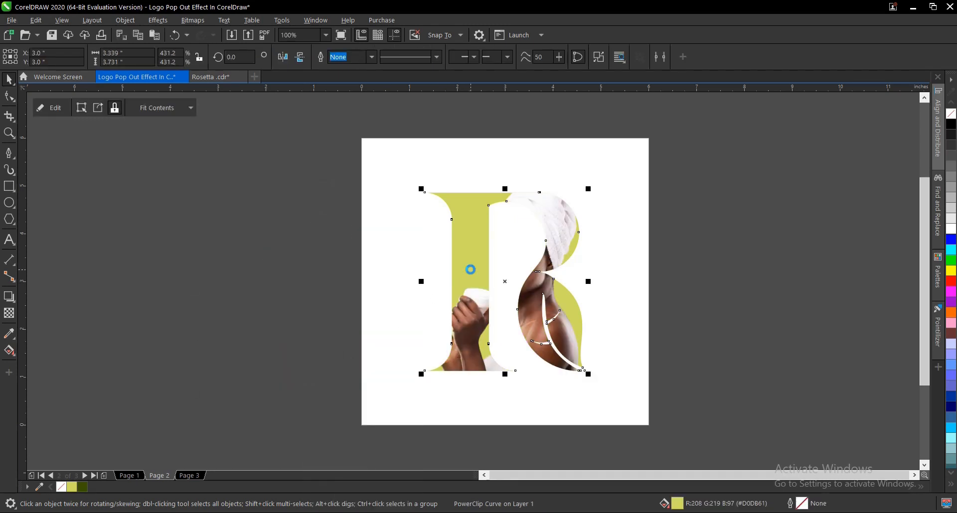
{"action": "mouse_move", "coordinate": [614, 316]}
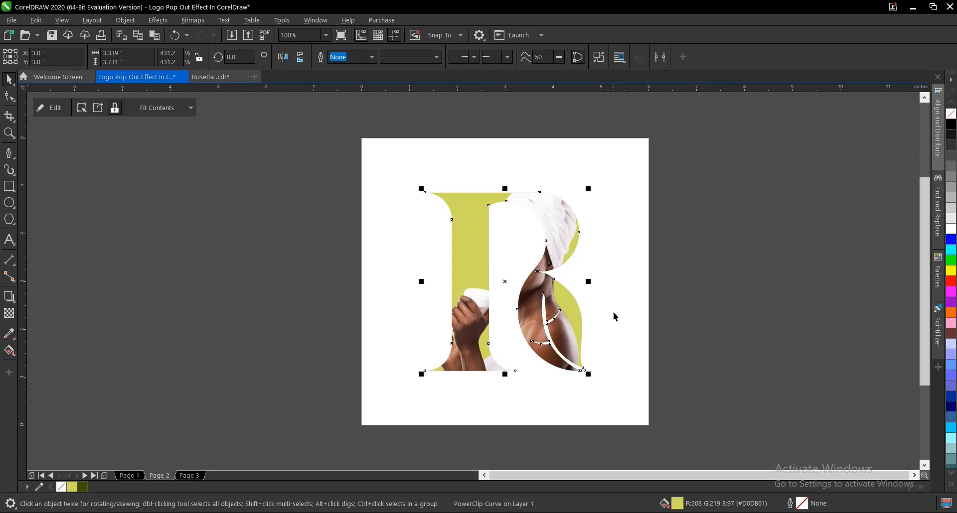
{"action": "mouse_move", "coordinate": [641, 346]}
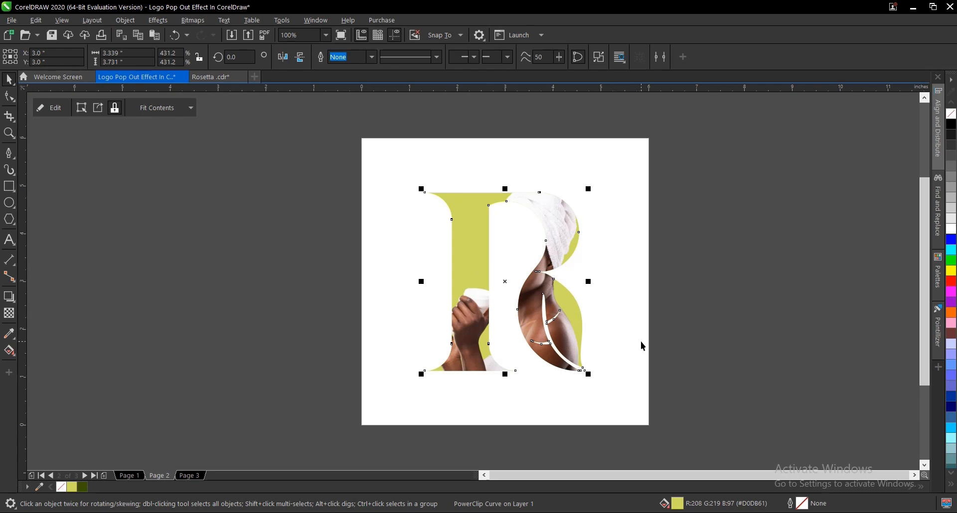
Edit the R's PowerClip contents, scaling down and nudging the photo within the letter.
{"action": "double_click", "coordinate": [504, 281]}
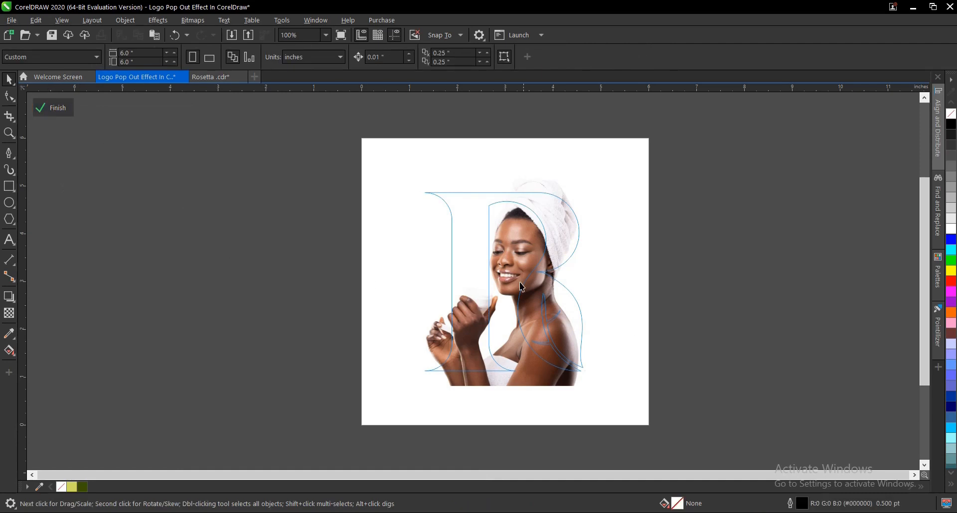
{"action": "left_click", "coordinate": [518, 287]}
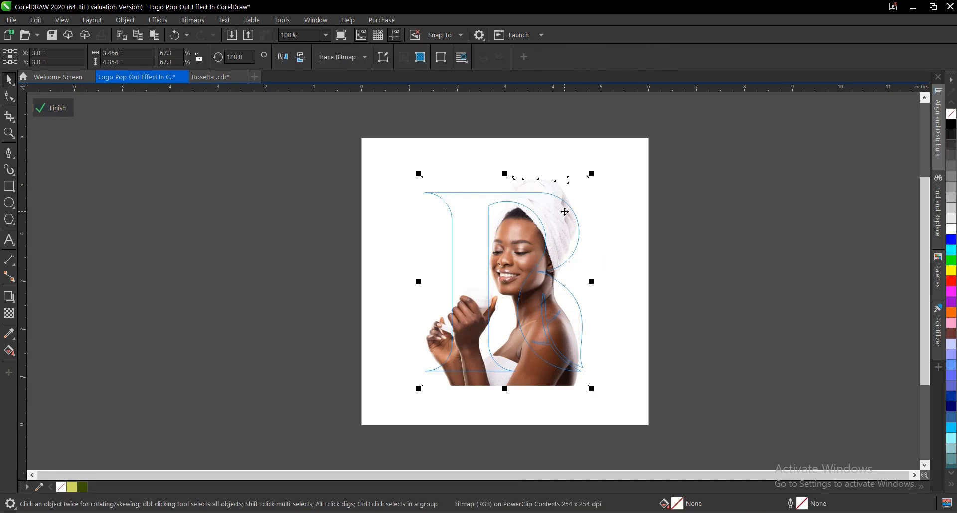
{"action": "mouse_move", "coordinate": [578, 377]}
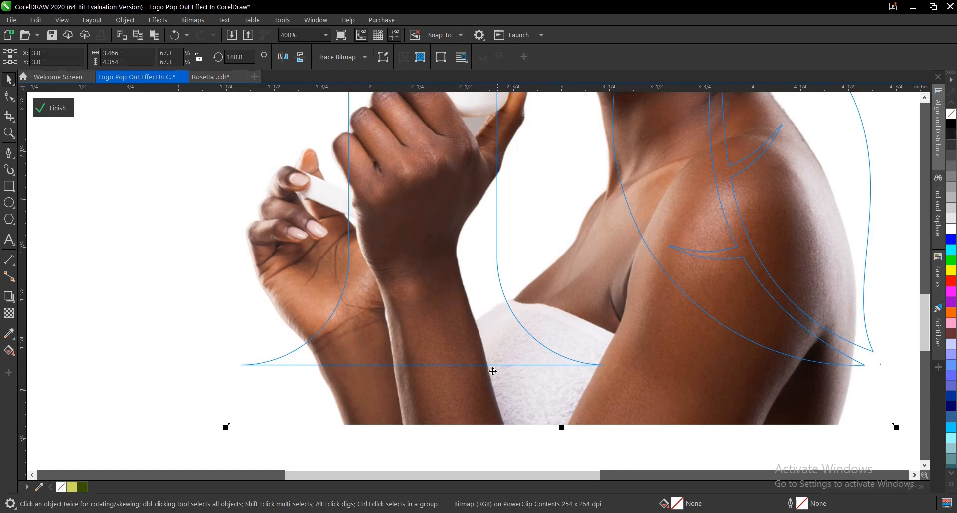
{"action": "scroll", "scroll_direction": "down", "scroll_amount": 3}
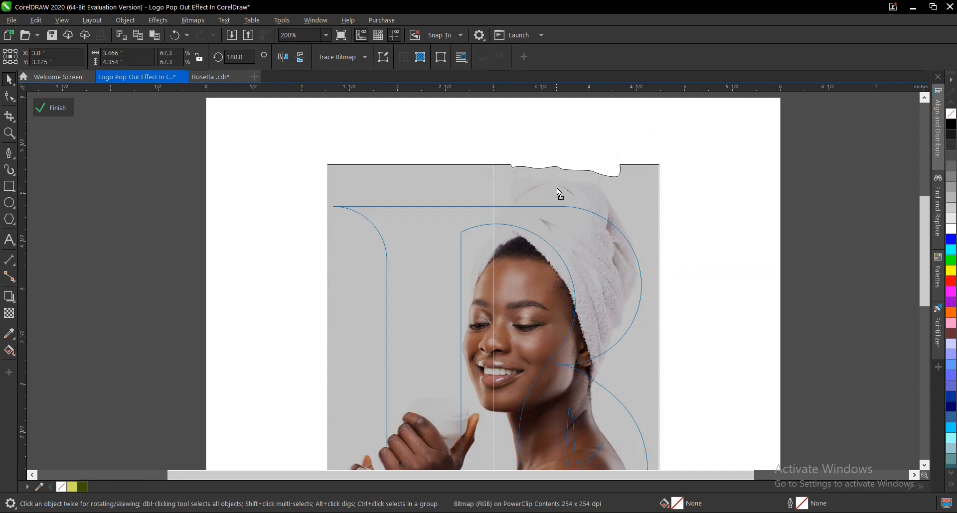
{"action": "left_click", "coordinate": [291, 35]}
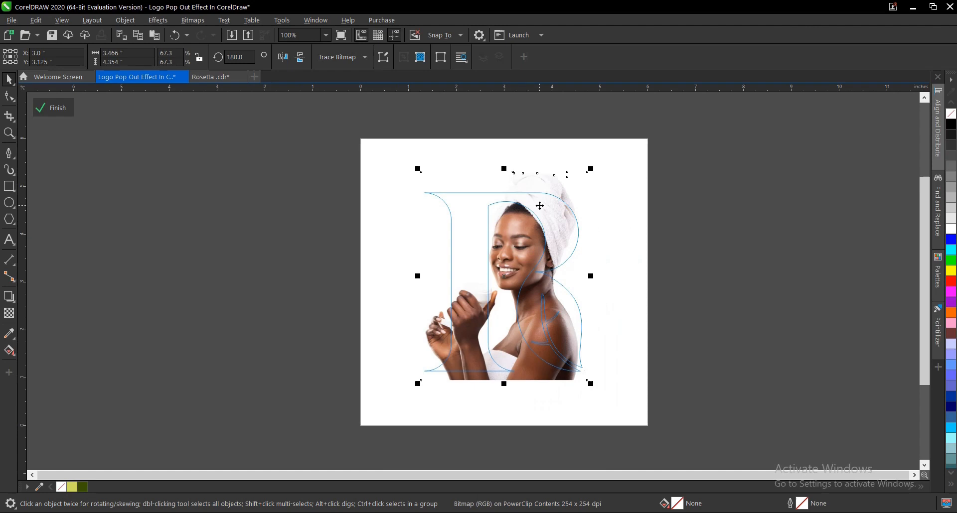
{"action": "mouse_move", "coordinate": [533, 233]}
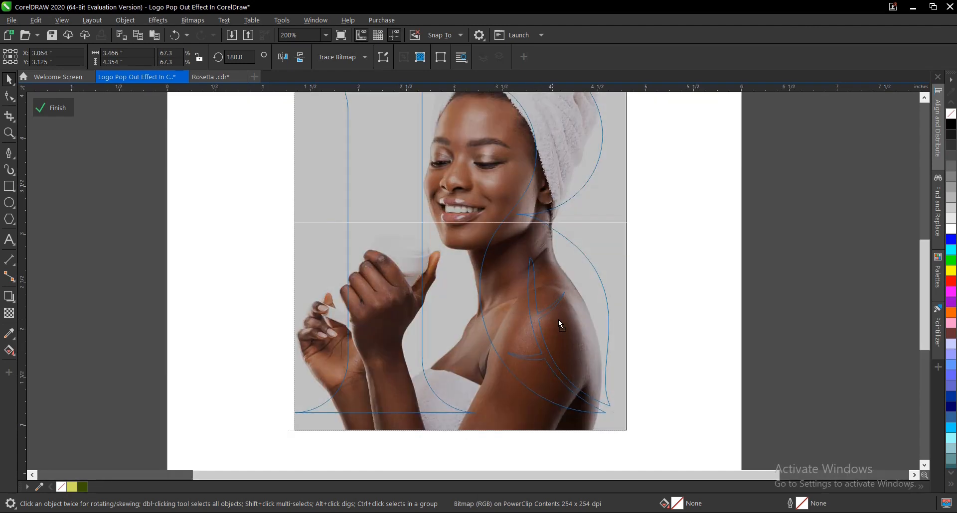
{"action": "left_click_drag", "start_coordinate": [557, 323], "coordinate": [567, 307]}
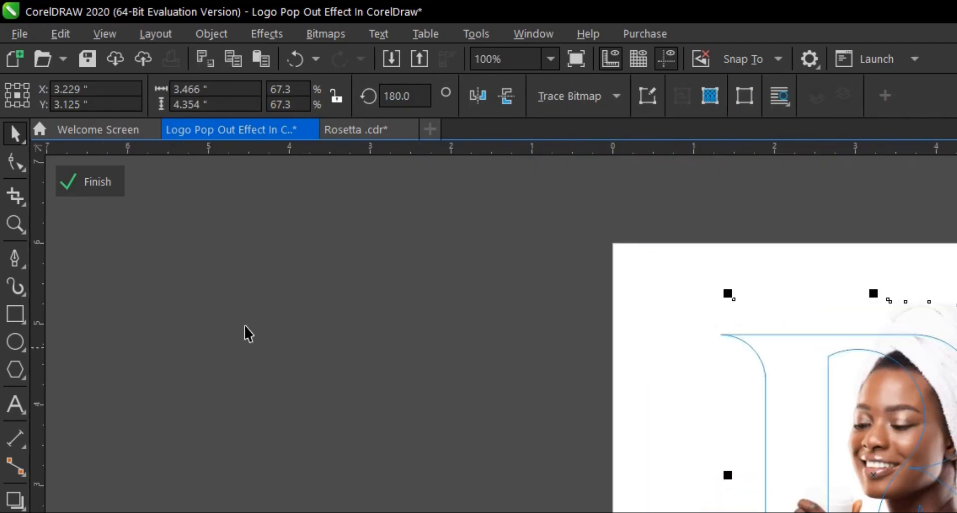
Use the Pen tool to draw a closed outline around the hands and cream jar.
{"action": "left_click", "coordinate": [15, 257]}
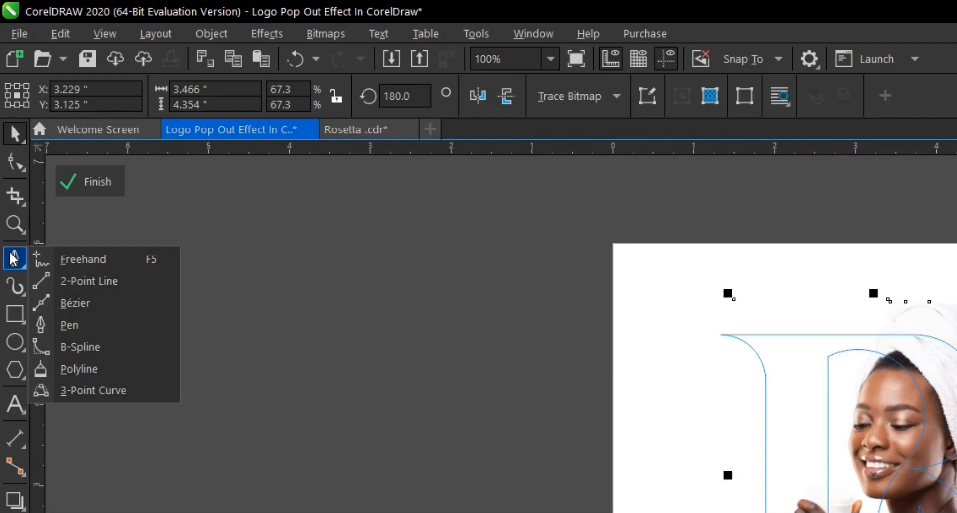
{"action": "mouse_move", "coordinate": [76, 325]}
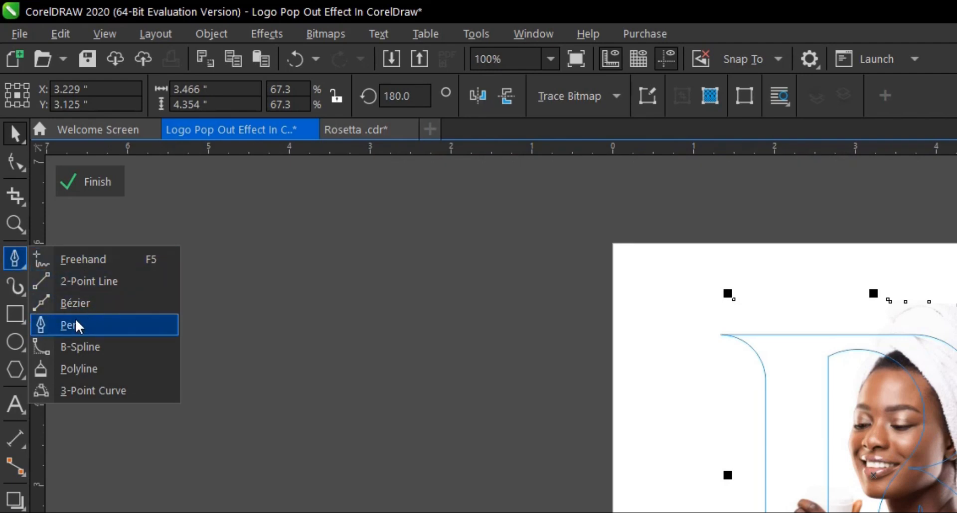
{"action": "left_click", "coordinate": [69, 324]}
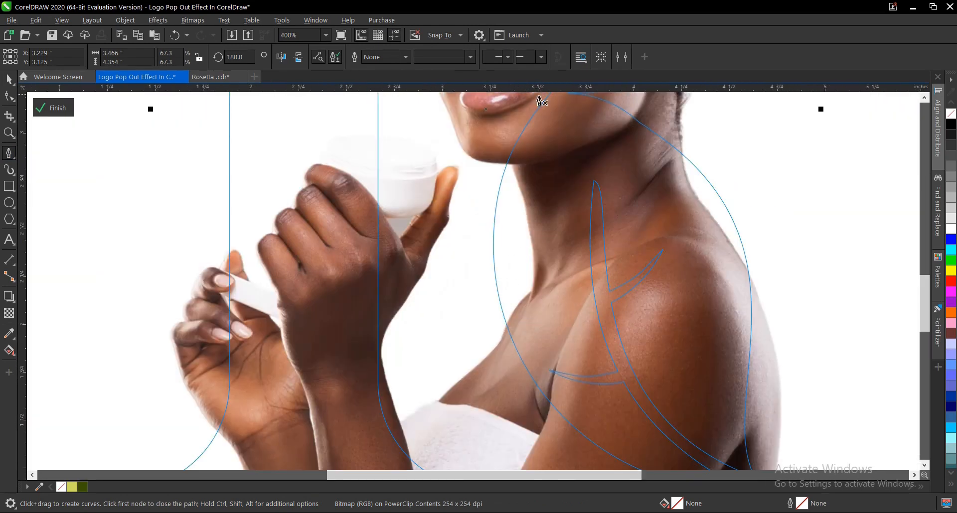
{"action": "mouse_move", "coordinate": [631, 469]}
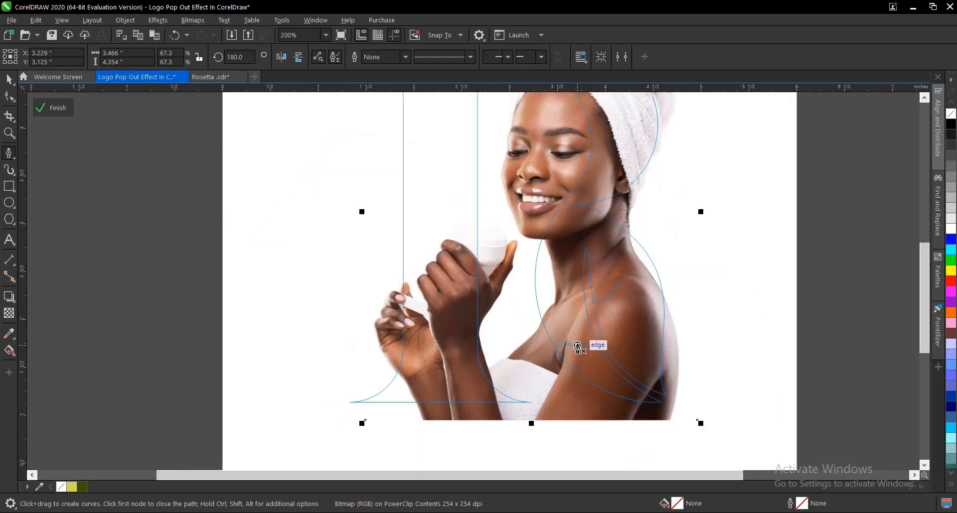
{"action": "mouse_move", "coordinate": [519, 289]}
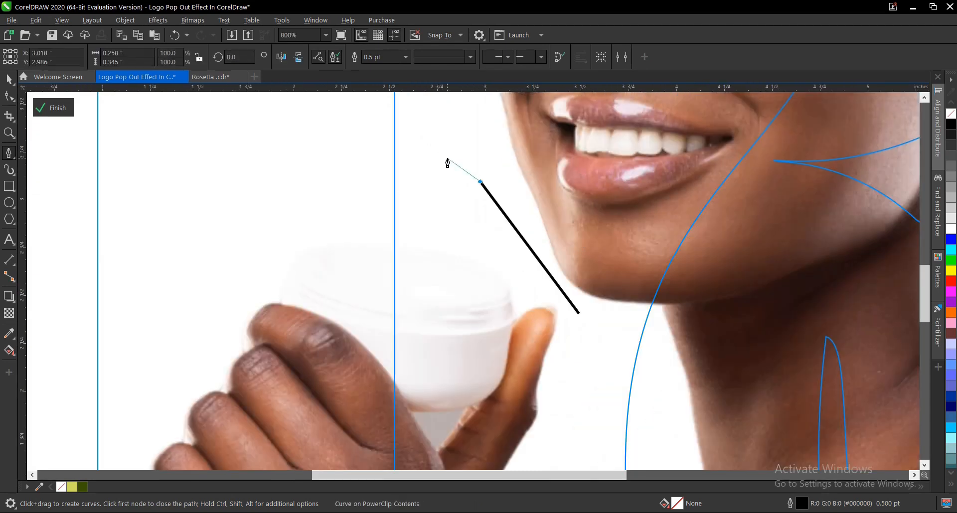
{"action": "scroll", "scroll_direction": "down", "scroll_amount": 3}
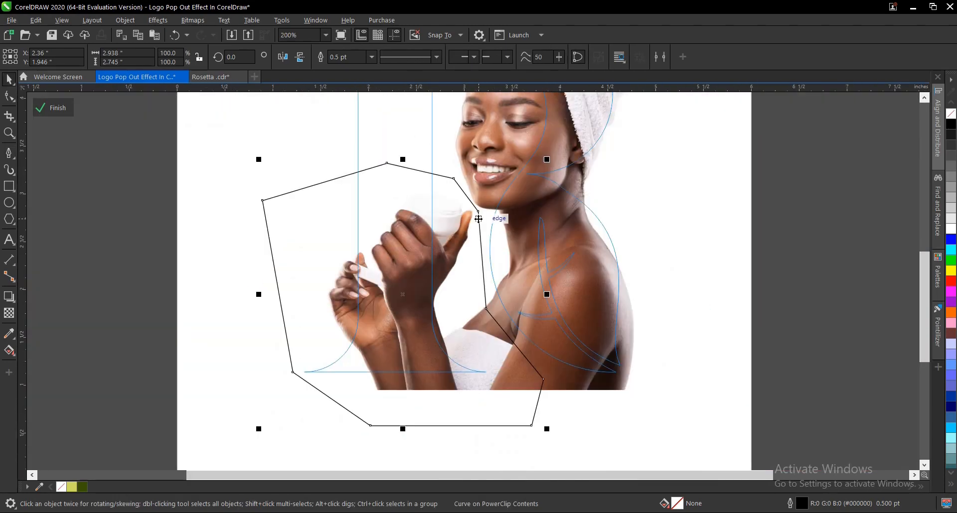
Apply the trim command to cut the hands and cream jar from the photo.
{"action": "left_click", "coordinate": [304, 35]}
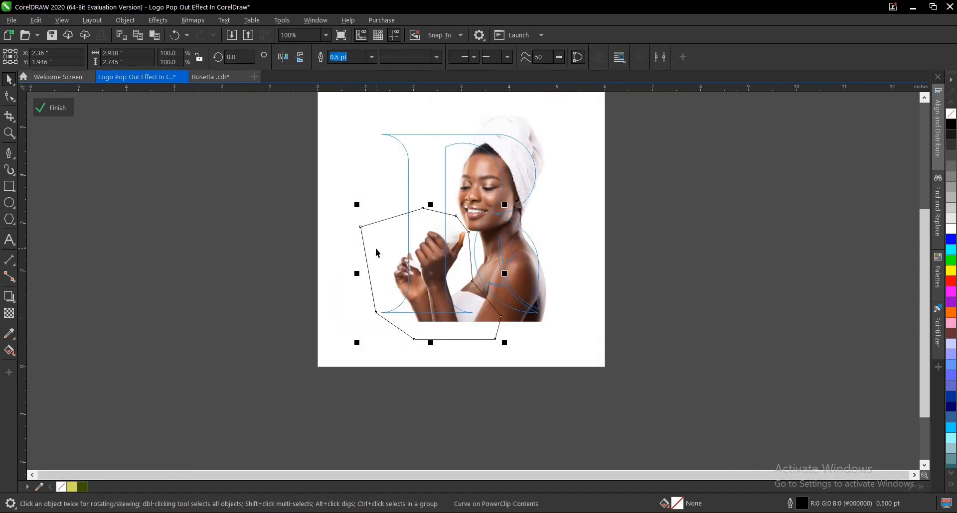
{"action": "mouse_move", "coordinate": [546, 183]}
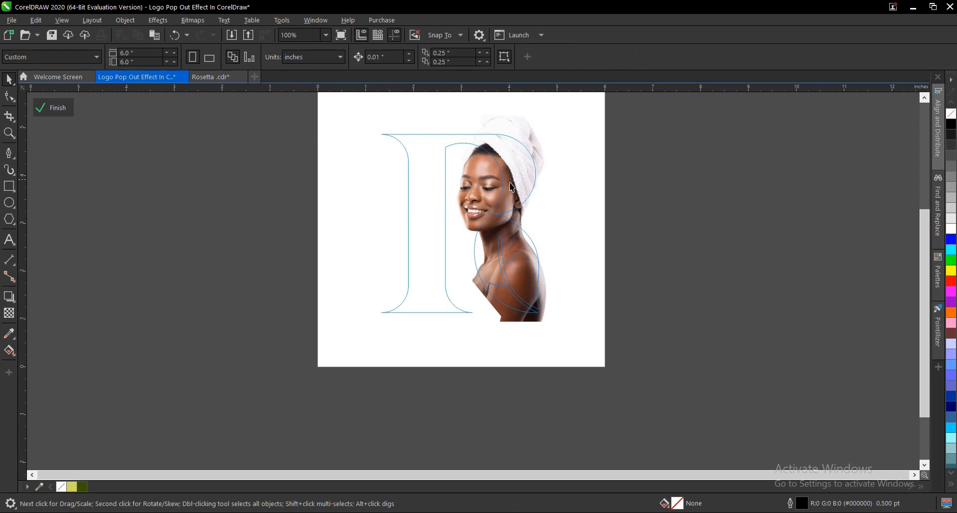
{"action": "mouse_move", "coordinate": [520, 132]}
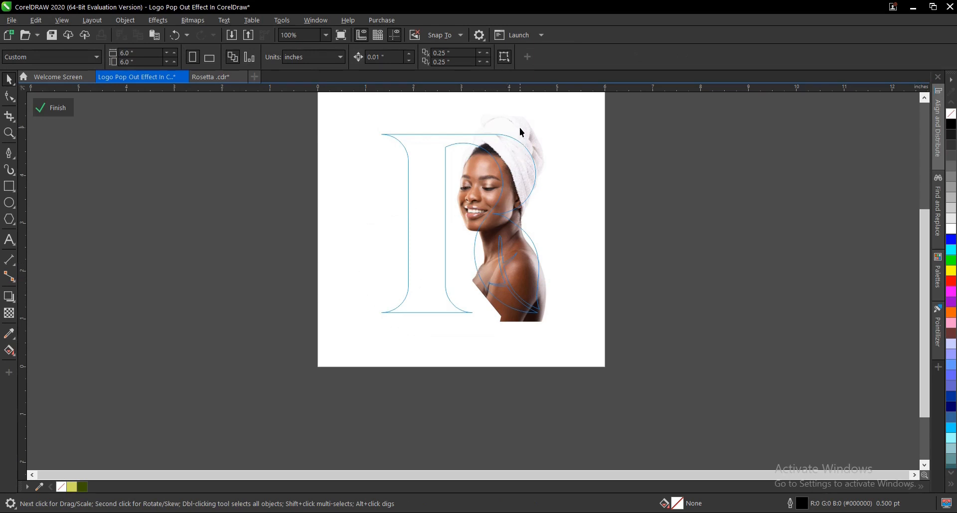
{"action": "left_click", "coordinate": [506, 220]}
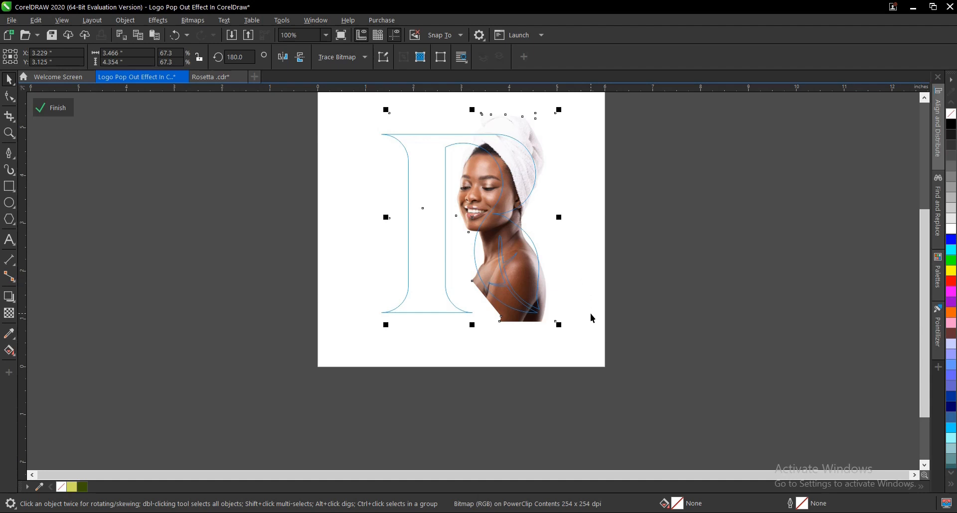
{"action": "left_click", "coordinate": [588, 369]}
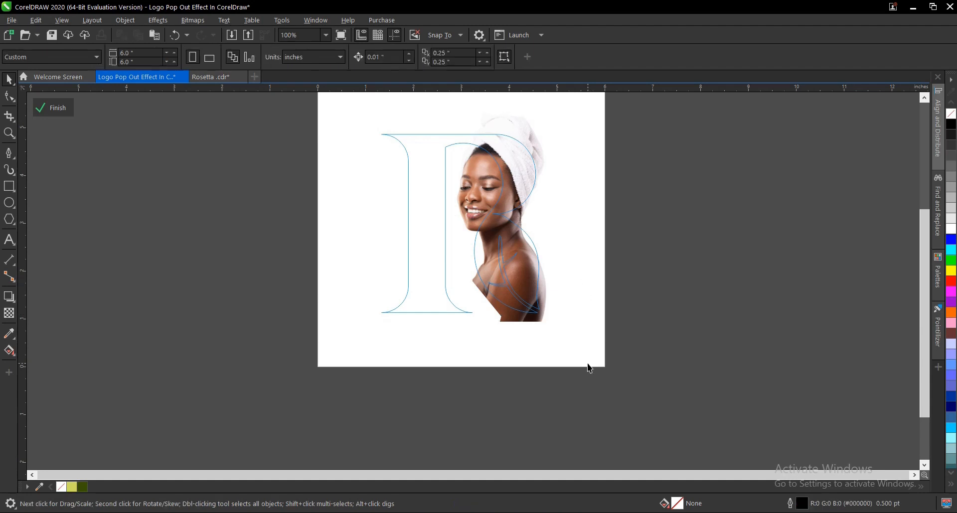
{"action": "mouse_move", "coordinate": [568, 359]}
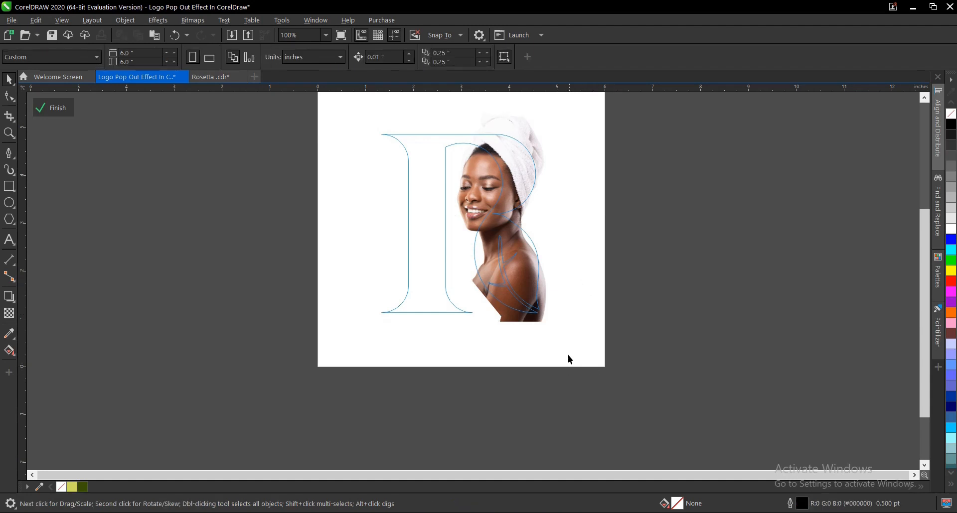
{"action": "mouse_move", "coordinate": [572, 355]}
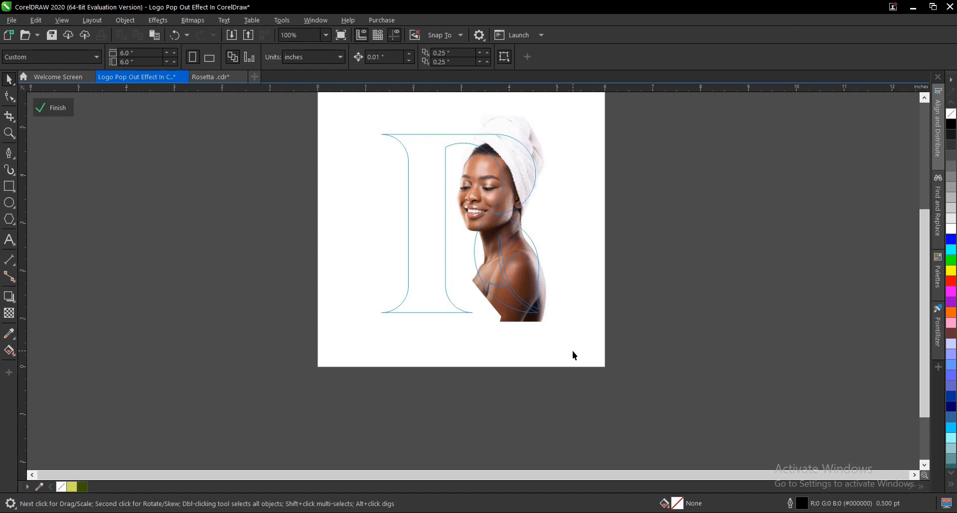
{"action": "left_click", "coordinate": [52, 108]}
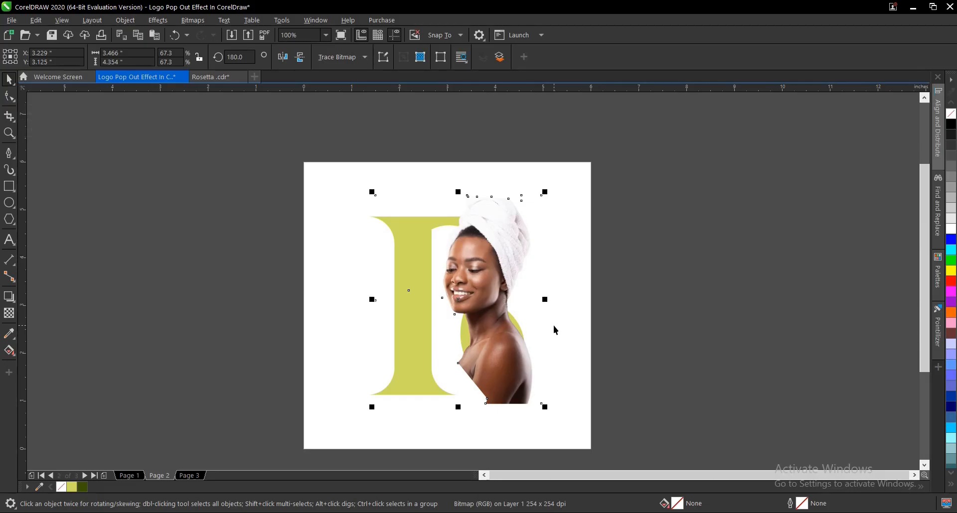
{"action": "mouse_move", "coordinate": [592, 339]}
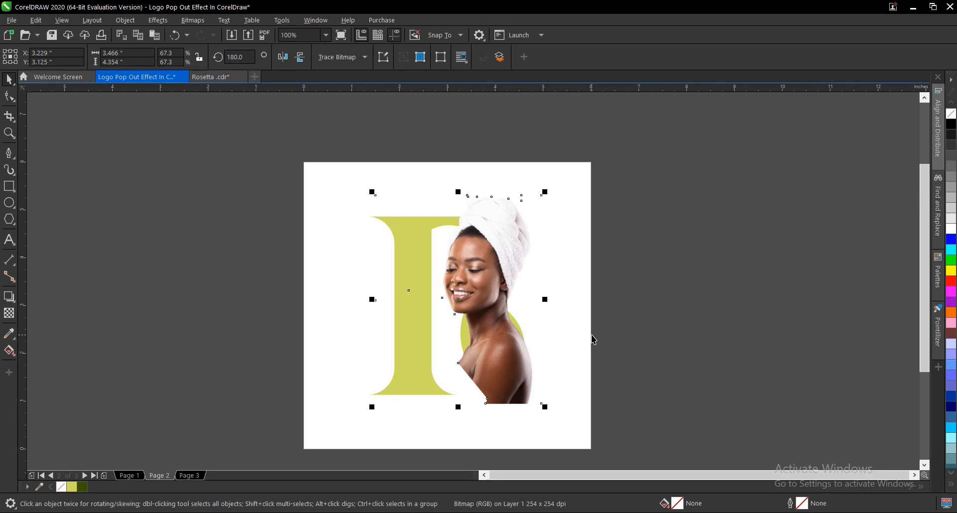
{"action": "mouse_move", "coordinate": [584, 343]}
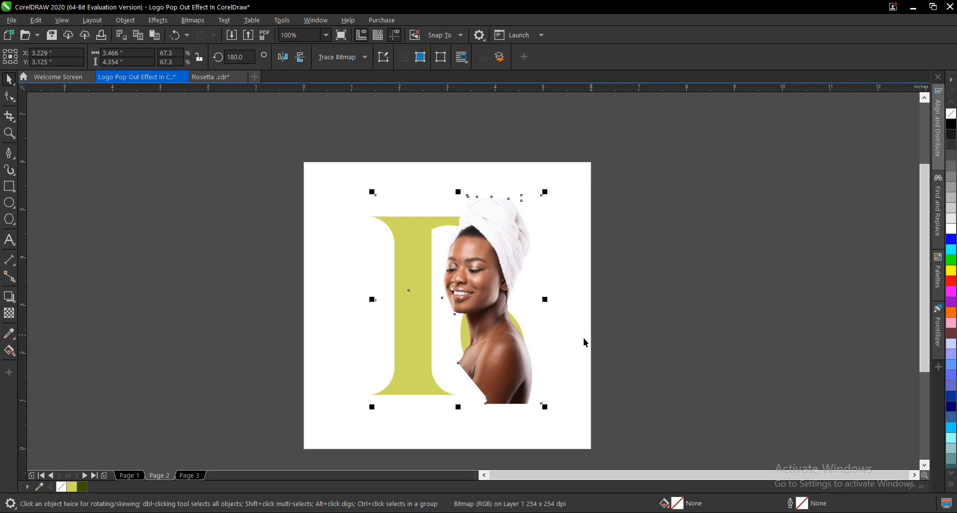
{"action": "mouse_move", "coordinate": [510, 364]}
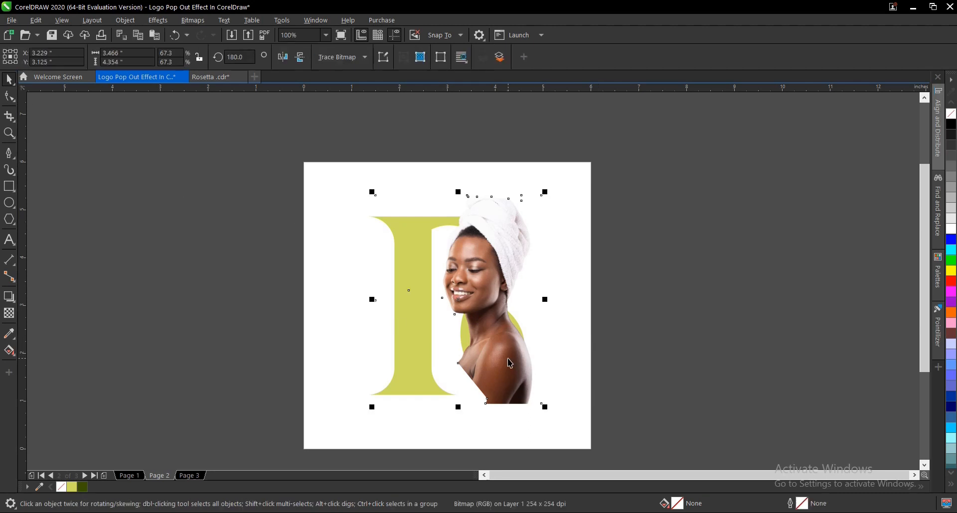
{"action": "mouse_move", "coordinate": [10, 100]}
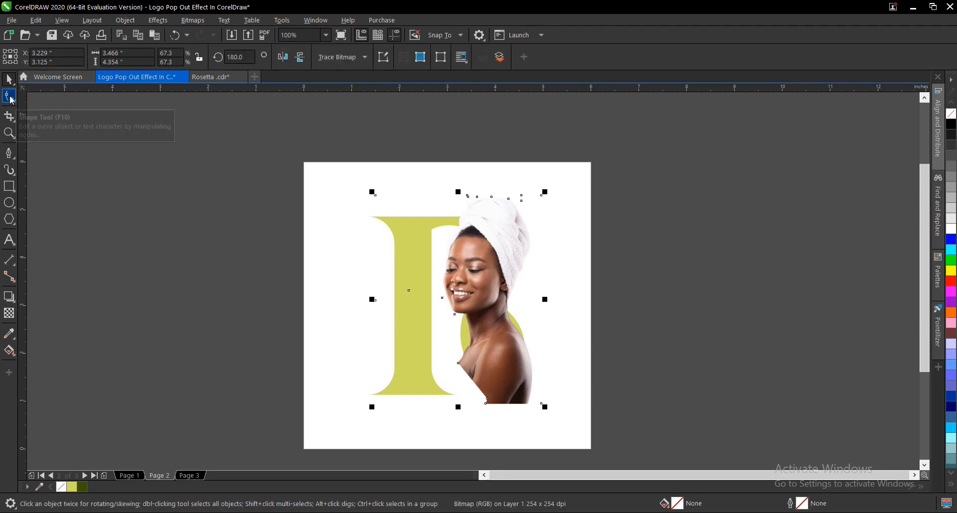
Choose the Shape tool to edit the trimmed photo's crop outline.
{"action": "left_click", "coordinate": [9, 100]}
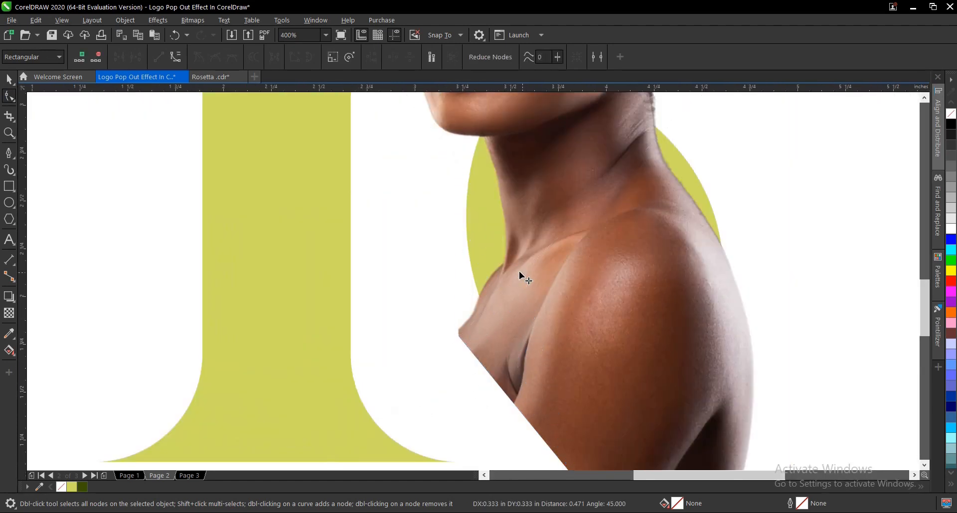
Drag and add crop nodes so the photo's edge follows the shoulder.
{"action": "scroll", "scroll_direction": "down", "scroll_amount": 3}
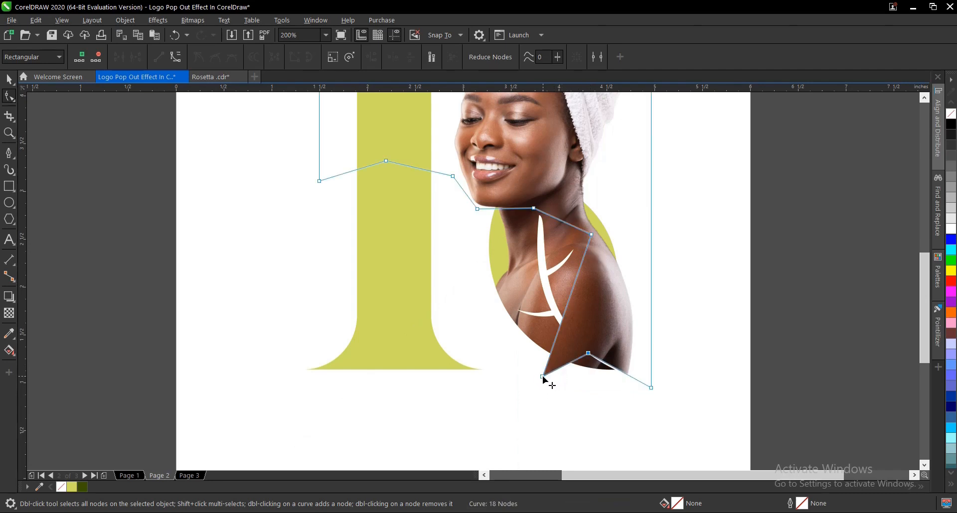
{"action": "left_click_drag", "start_coordinate": [543, 377], "coordinate": [595, 332]}
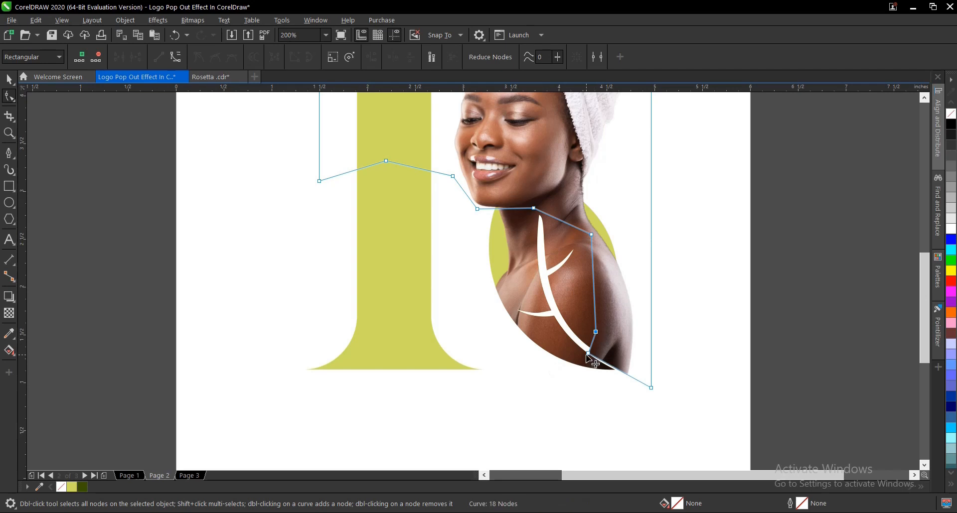
{"action": "left_click_drag", "start_coordinate": [594, 332], "coordinate": [621, 336]}
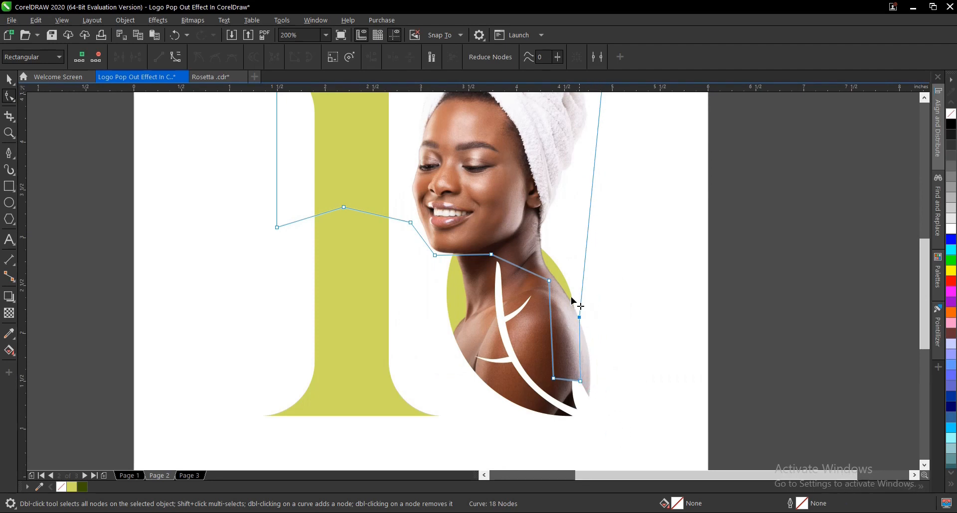
{"action": "left_click_drag", "start_coordinate": [579, 306], "coordinate": [562, 287]}
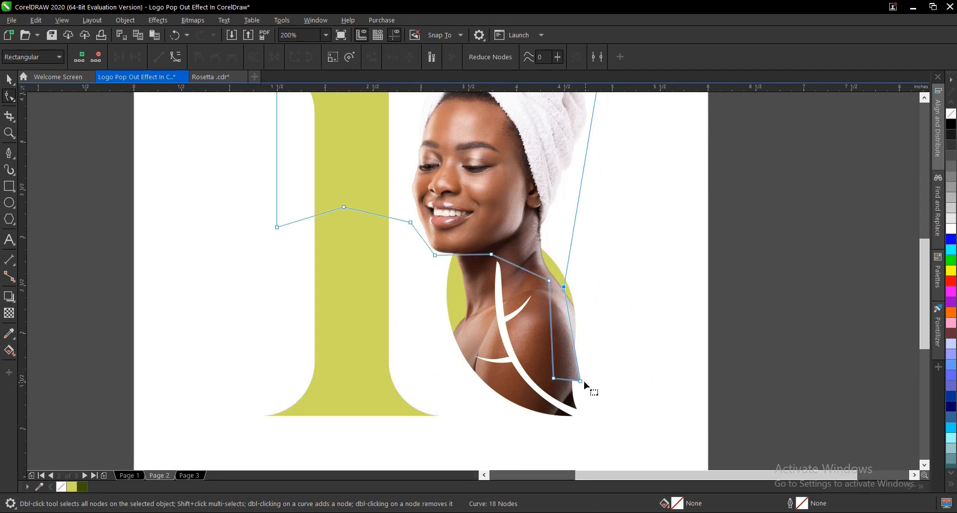
{"action": "left_click_drag", "start_coordinate": [552, 379], "coordinate": [575, 335]}
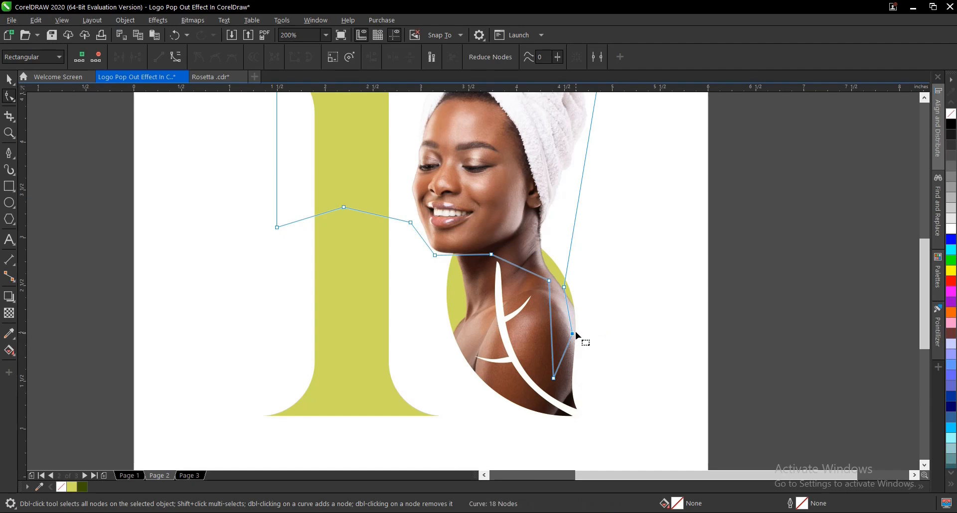
{"action": "scroll", "scroll_direction": "up", "scroll_amount": 3}
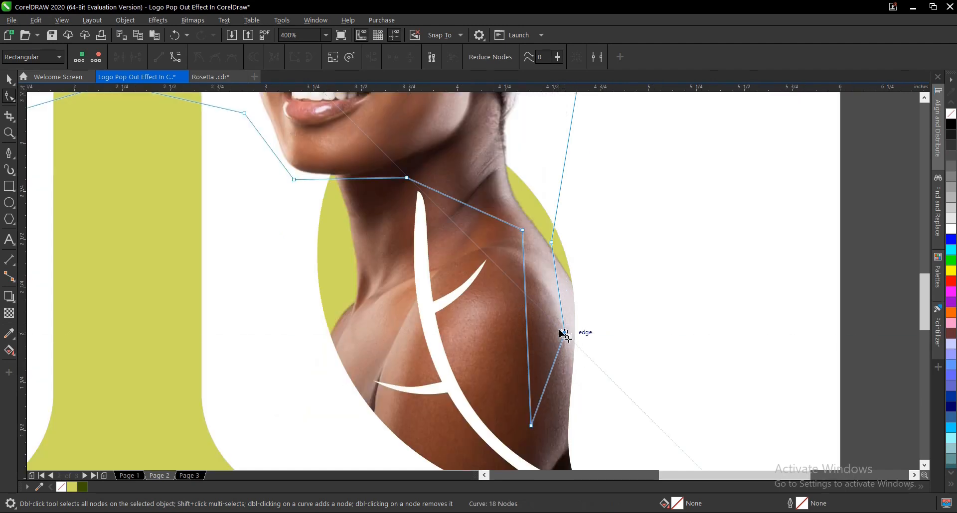
{"action": "double_click", "coordinate": [557, 328]}
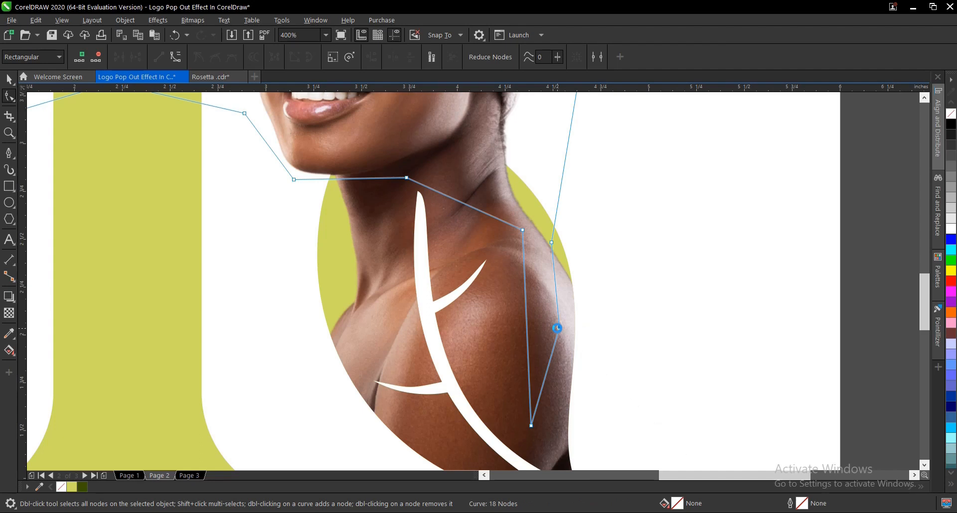
Refine the crop node beneath the chin to follow the jaw line.
{"action": "scroll", "scroll_direction": "up", "scroll_amount": 3}
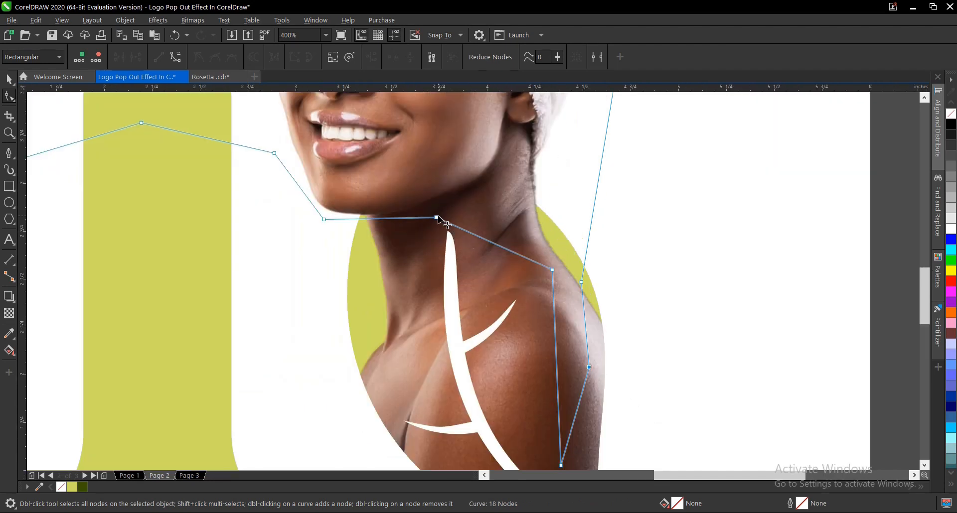
{"action": "scroll", "scroll_direction": "down", "scroll_amount": 3}
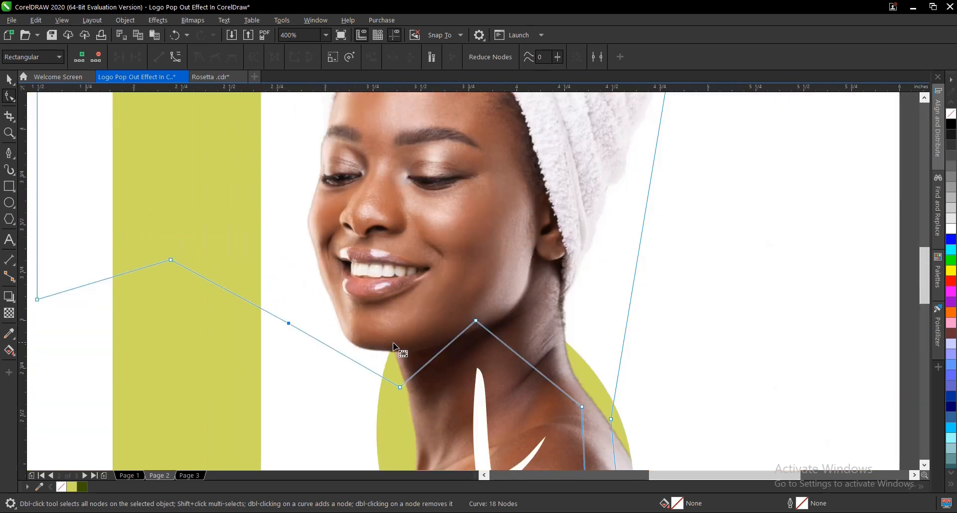
{"action": "left_click_drag", "start_coordinate": [475, 323], "coordinate": [479, 267]}
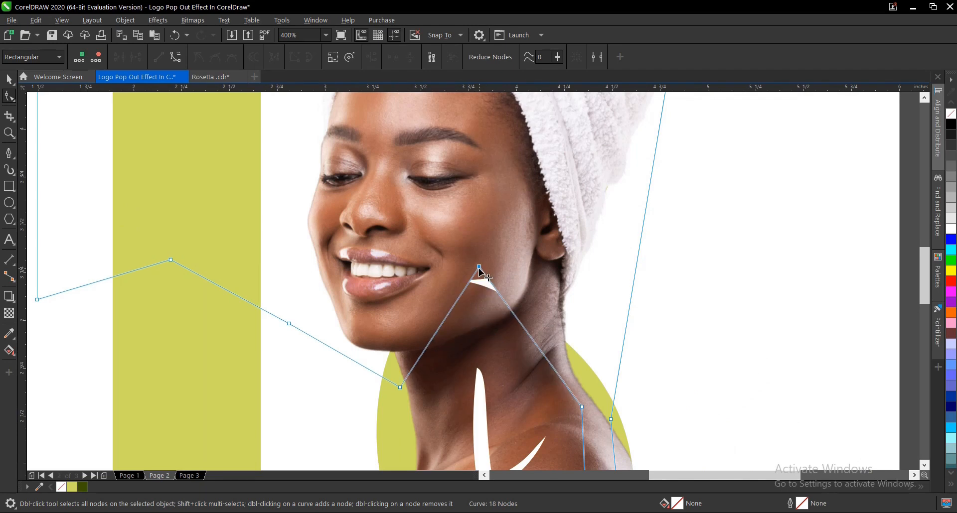
{"action": "left_click_drag", "start_coordinate": [478, 267], "coordinate": [482, 315]}
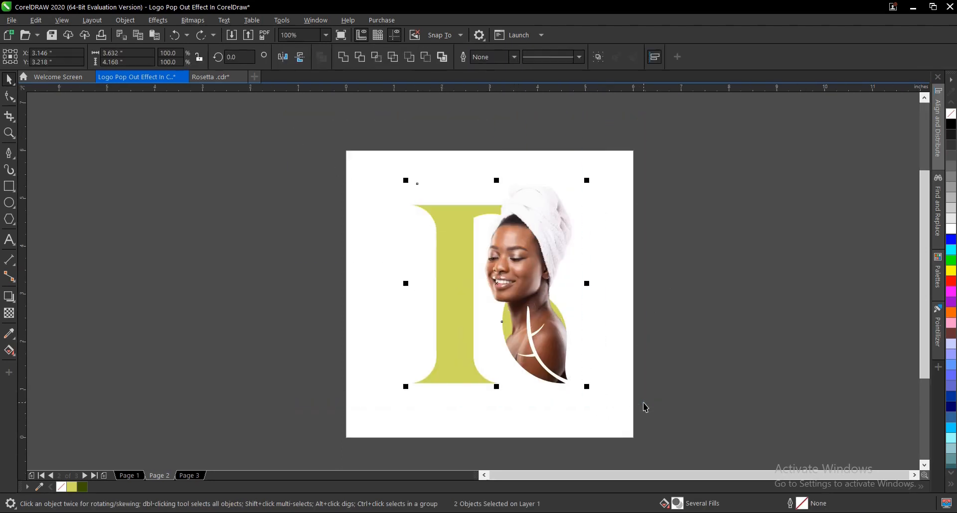
Group the objects (Ctrl+G) and fill the background square dark olive green.
{"action": "key", "text": "ctrl+g"}
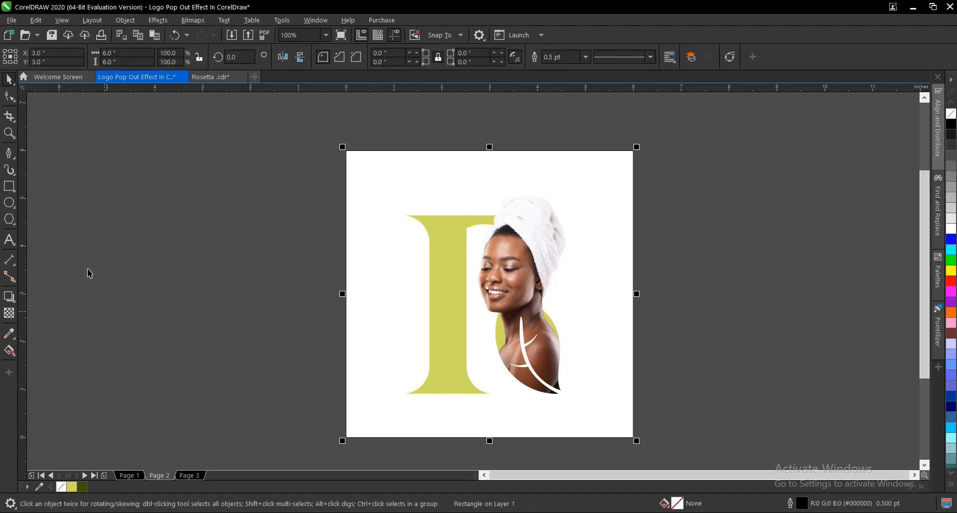
{"action": "left_click", "coordinate": [79, 487]}
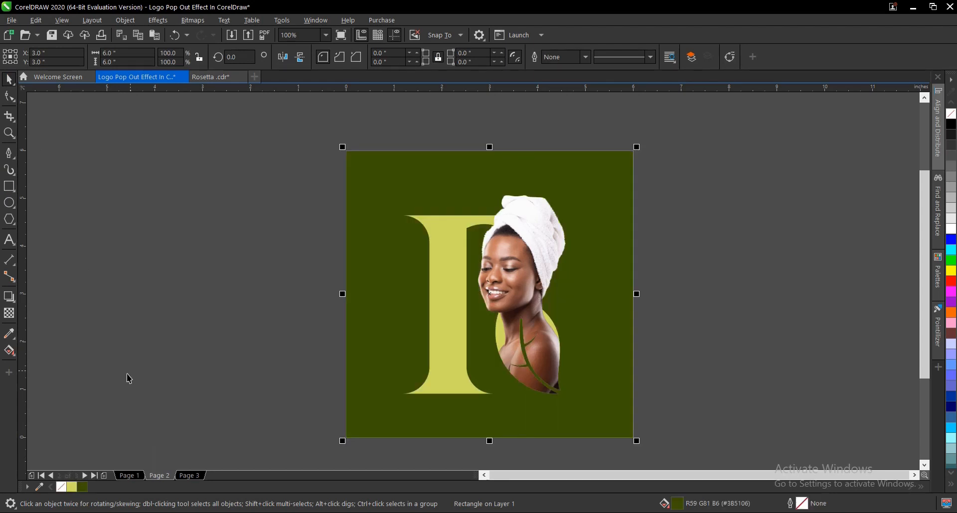
{"action": "mouse_move", "coordinate": [706, 282]}
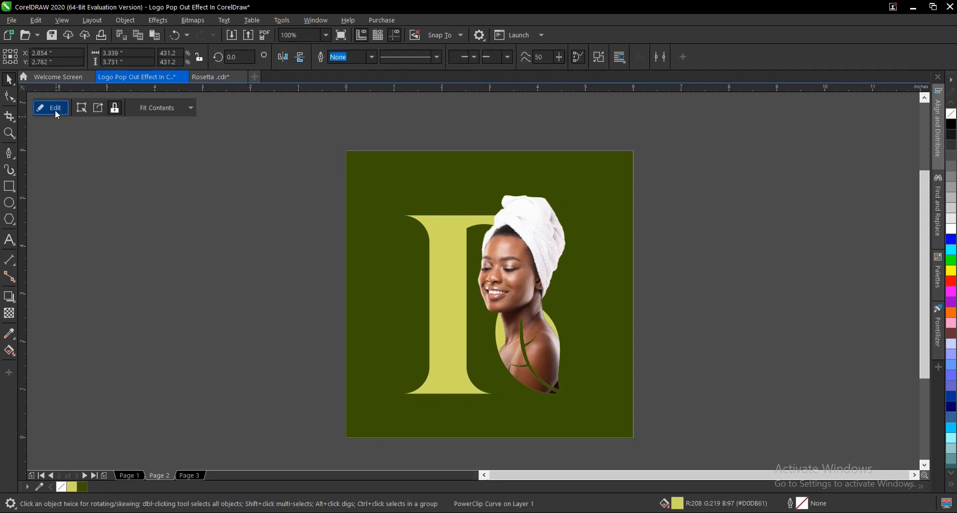
{"action": "left_click", "coordinate": [50, 107]}
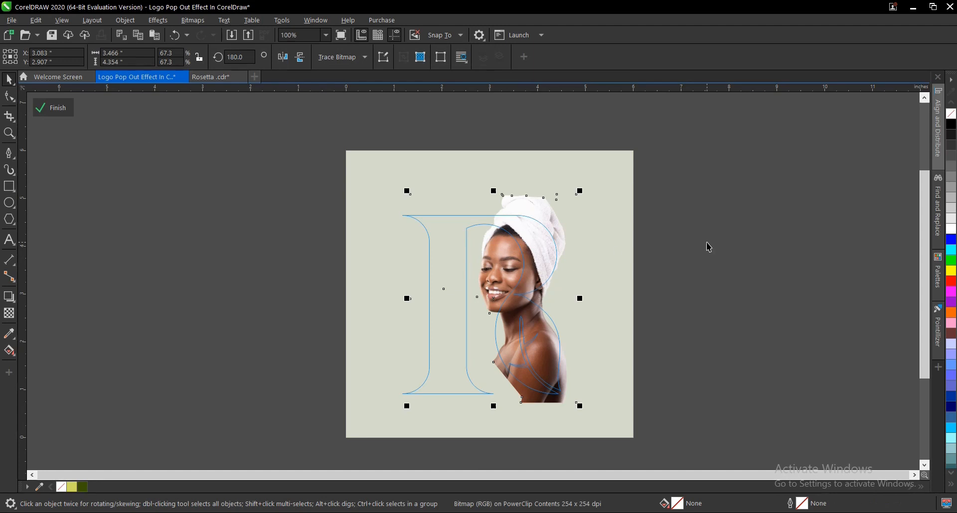
{"action": "left_click", "coordinate": [52, 108]}
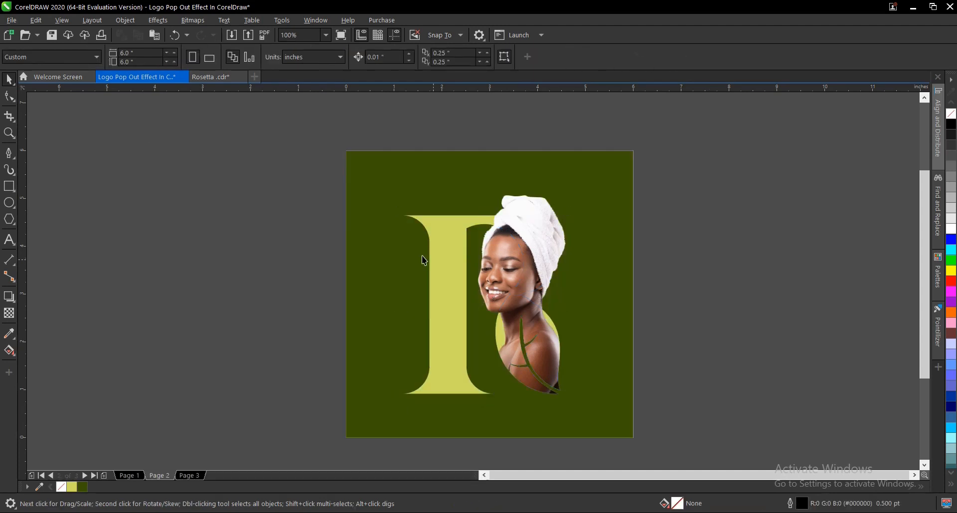
{"action": "mouse_move", "coordinate": [323, 196]}
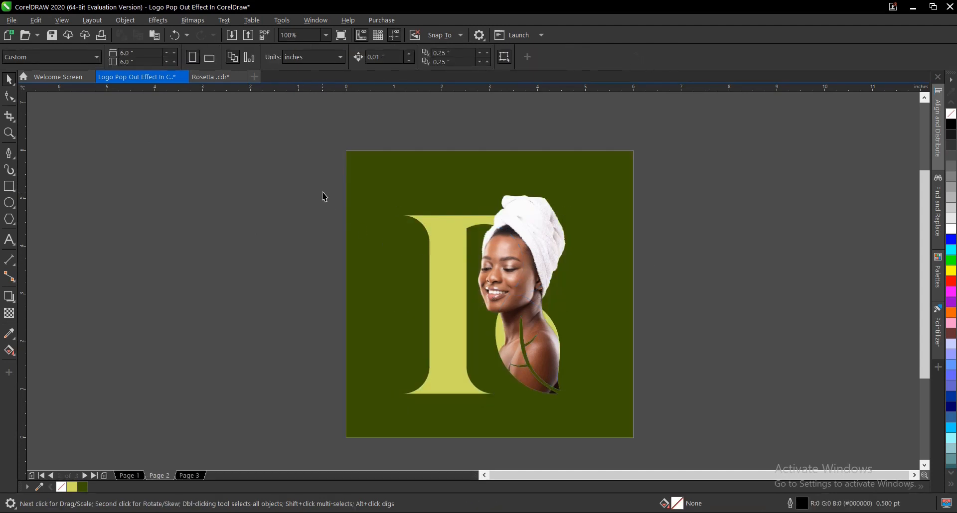